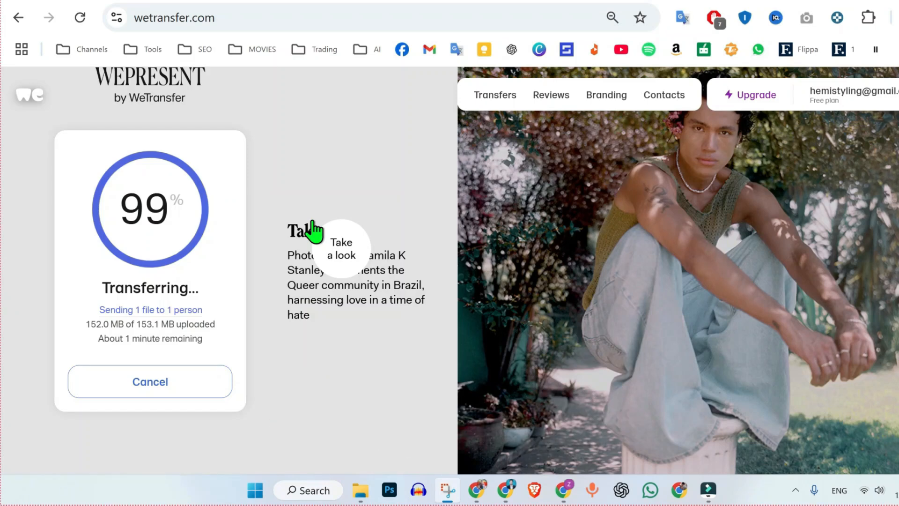
Open the WeTransfer site from a Google search and accept its terms.
click(233, 16)
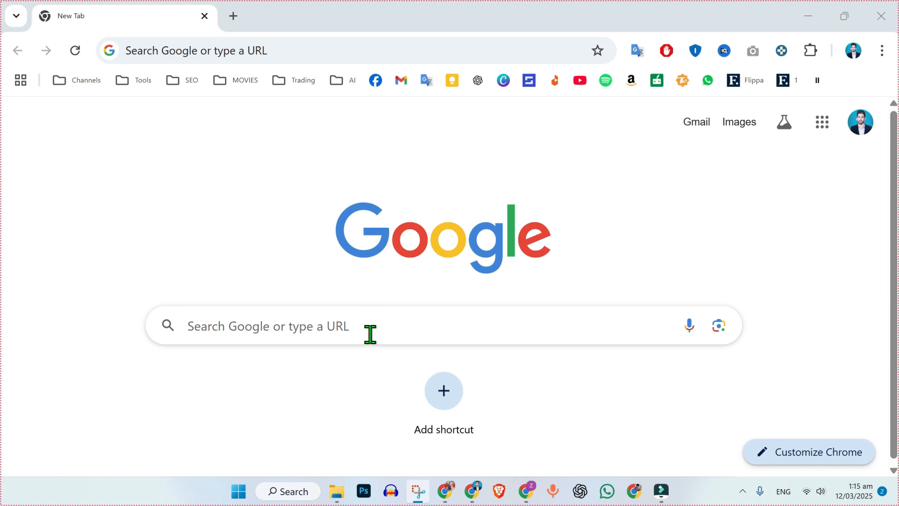
click(344, 326)
text(wetransfer)
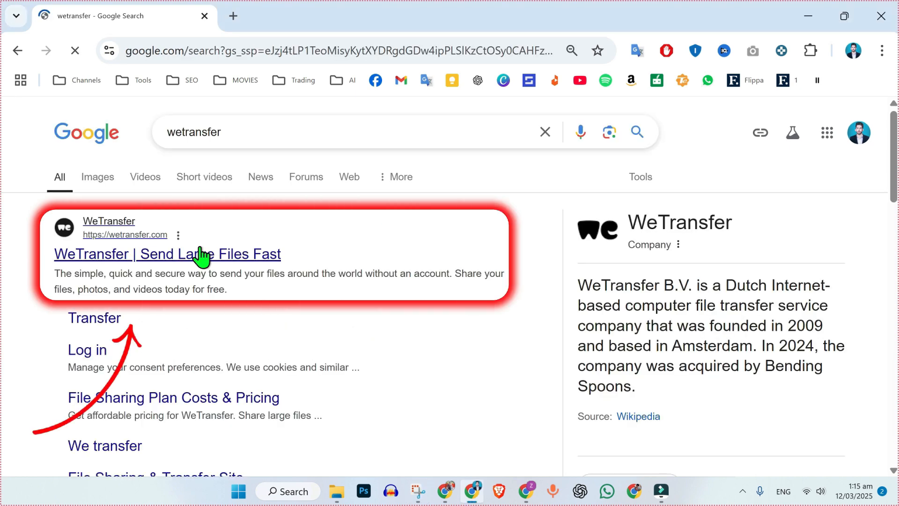
click(168, 254)
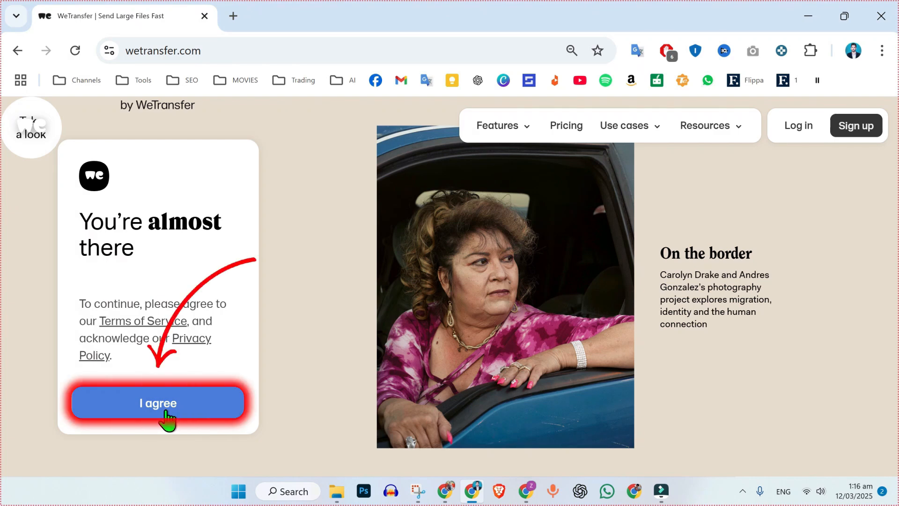
click(157, 402)
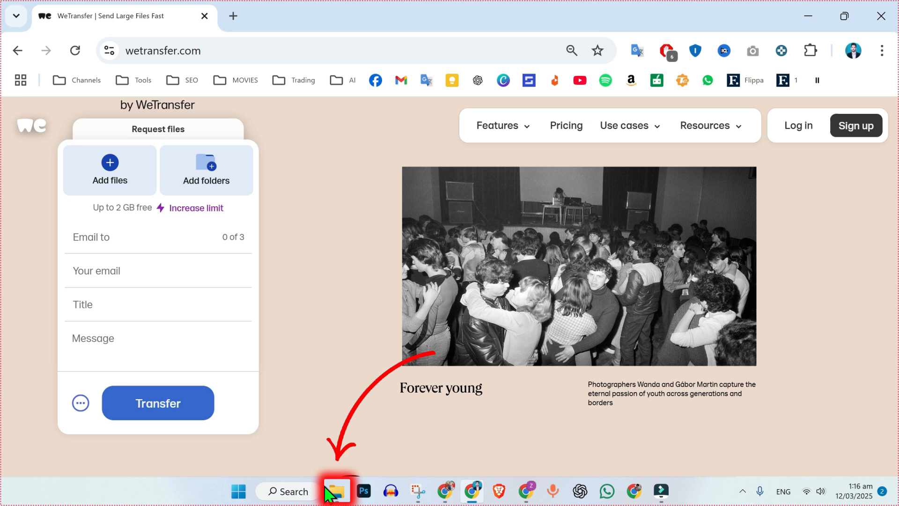
Compress the uphold.mov video on the Desktop into uphold.zip.
click(336, 491)
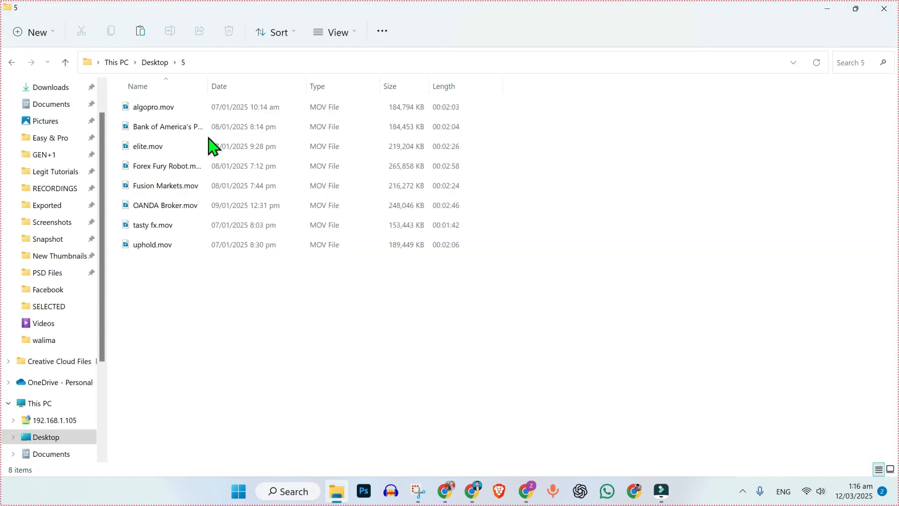
click(153, 245)
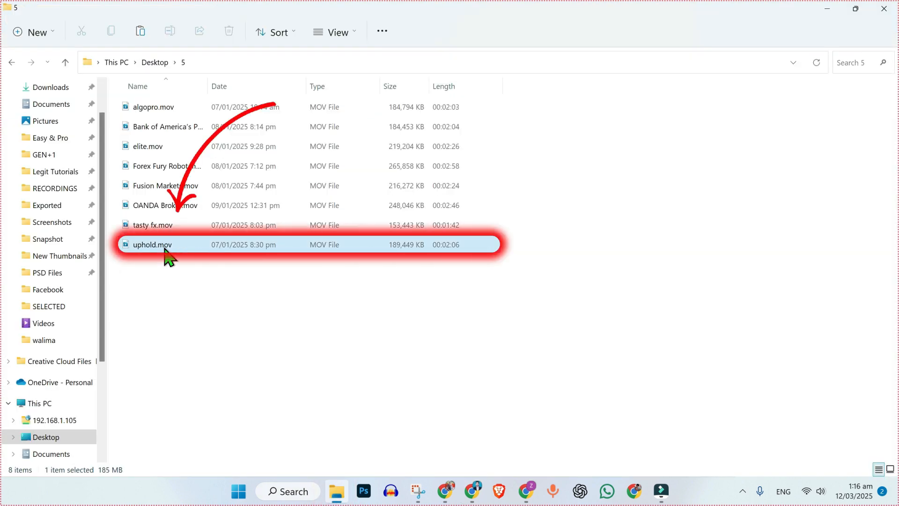
right_click(152, 244)
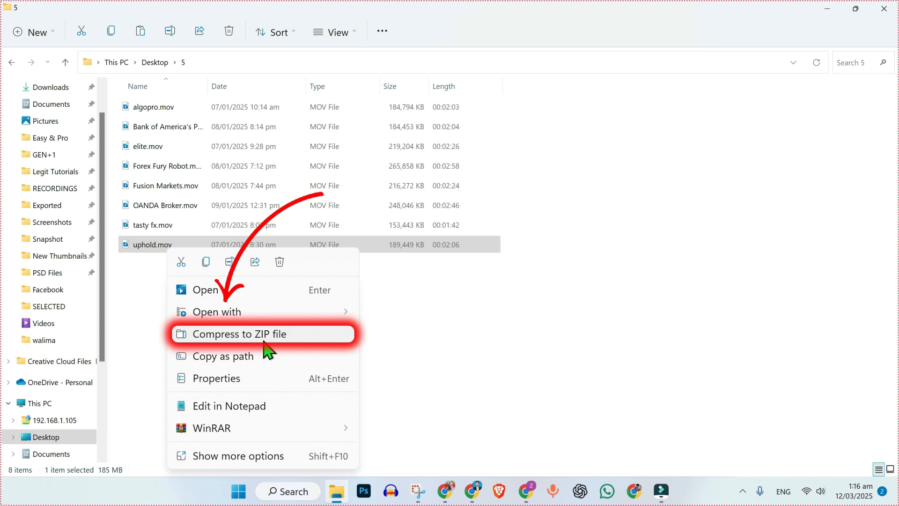
click(253, 334)
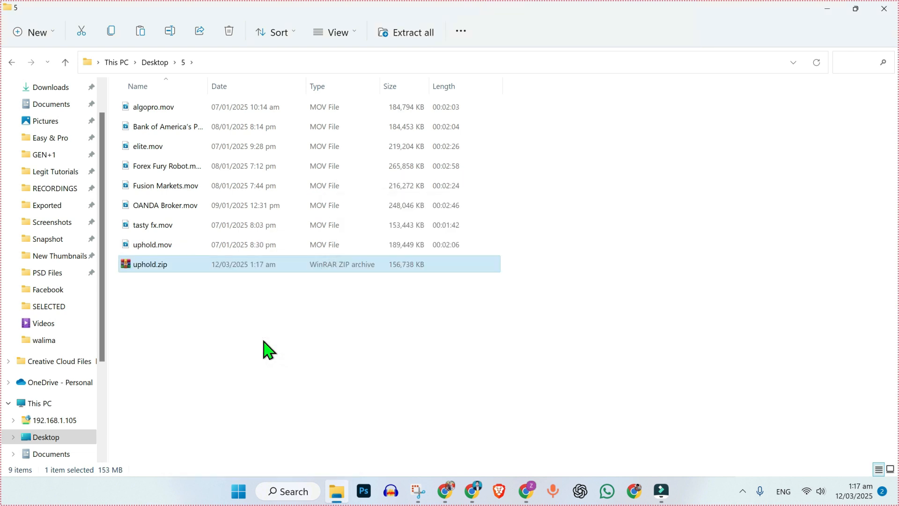
Add uphold.zip to the transfer and fill in the email, title and message fields.
click(469, 491)
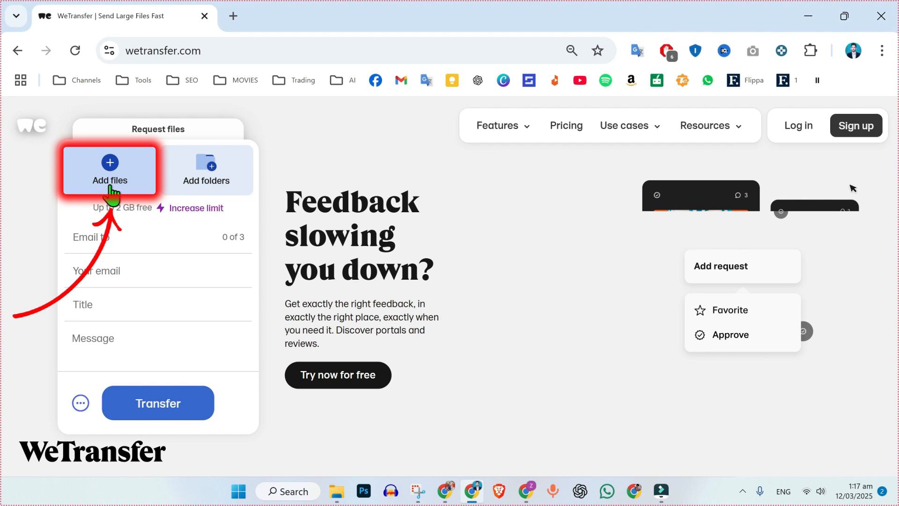
click(109, 172)
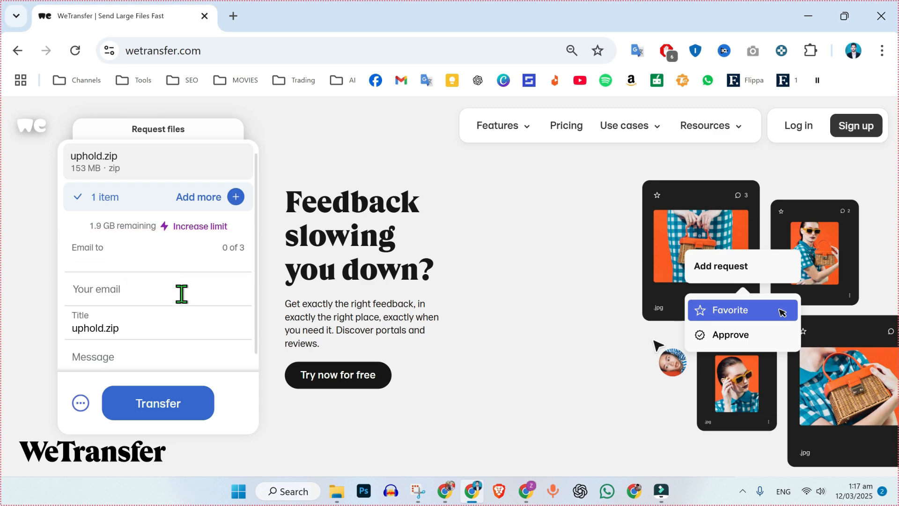
click(158, 288)
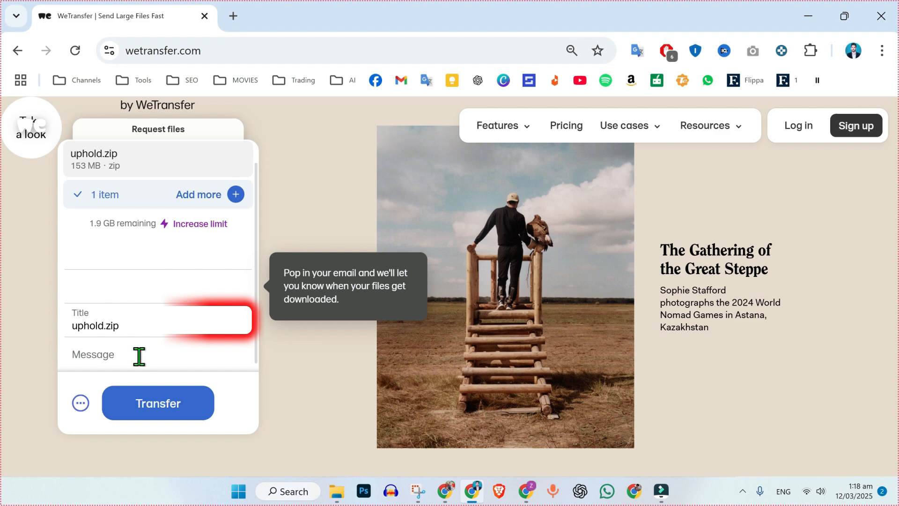
click(143, 352)
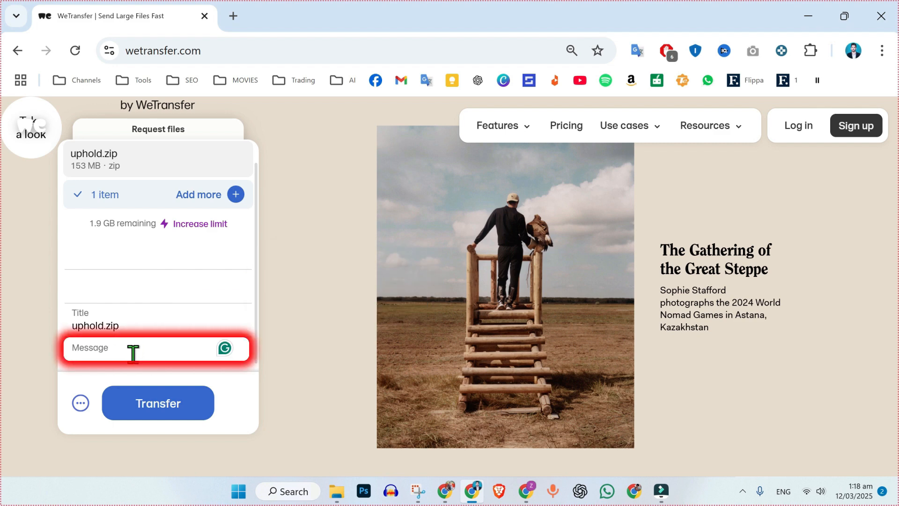
click(80, 403)
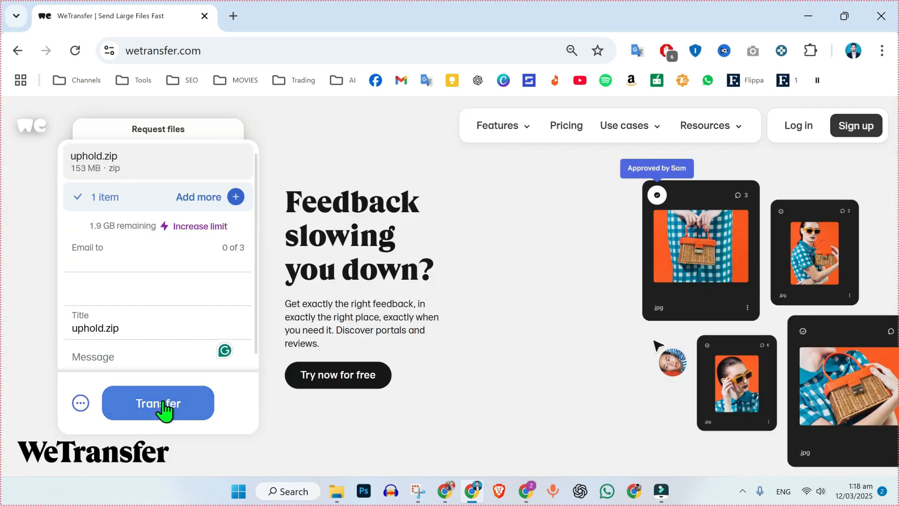
click(157, 402)
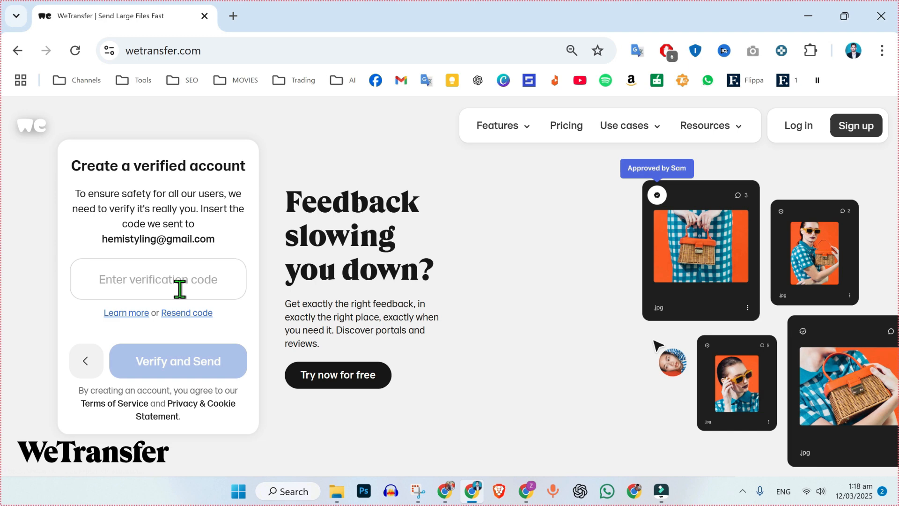
right_click(468, 360)
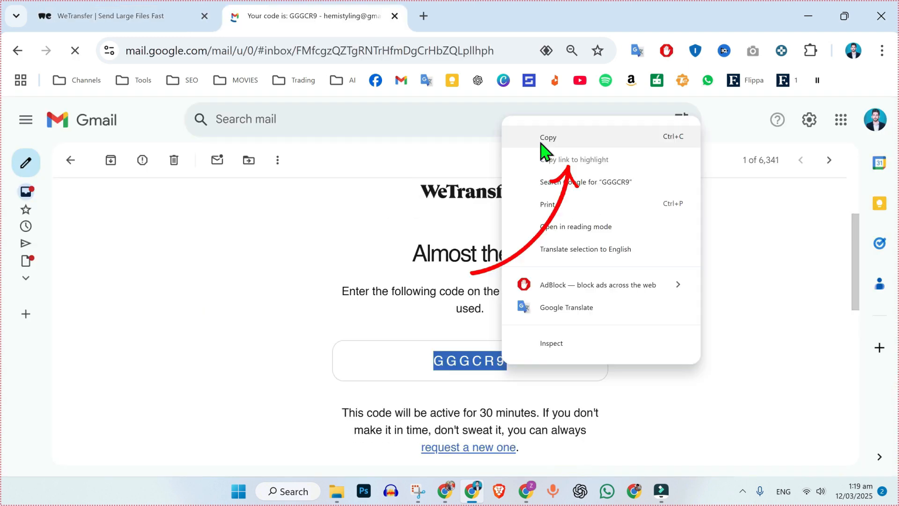
click(115, 16)
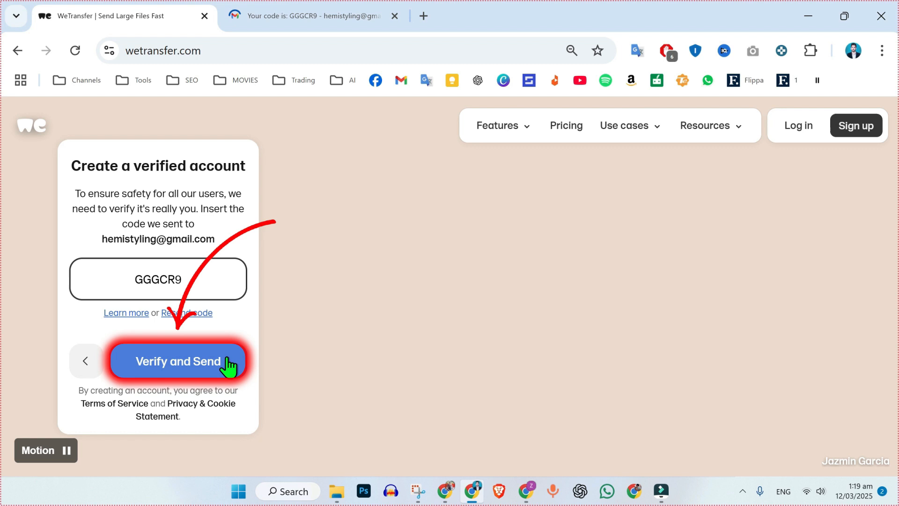
click(179, 361)
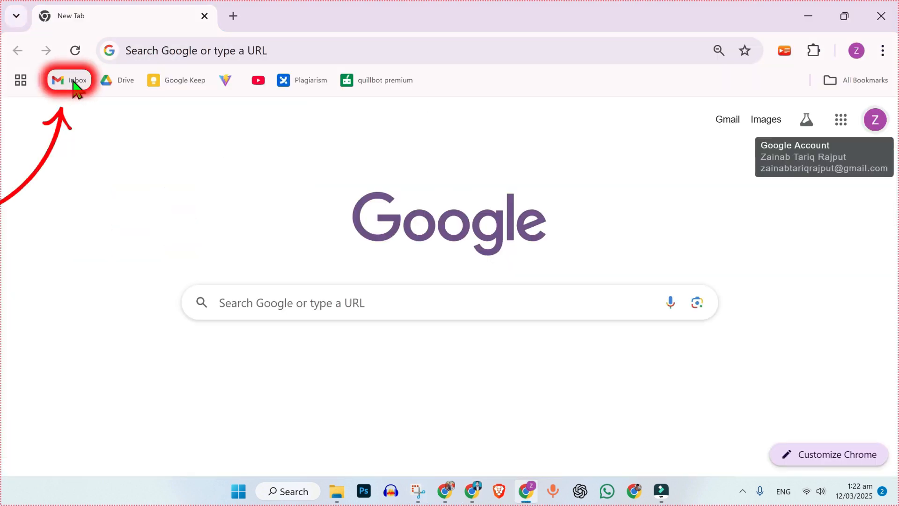
Open the WeTransfer email in the Gmail inbox and follow Get your files.
click(68, 80)
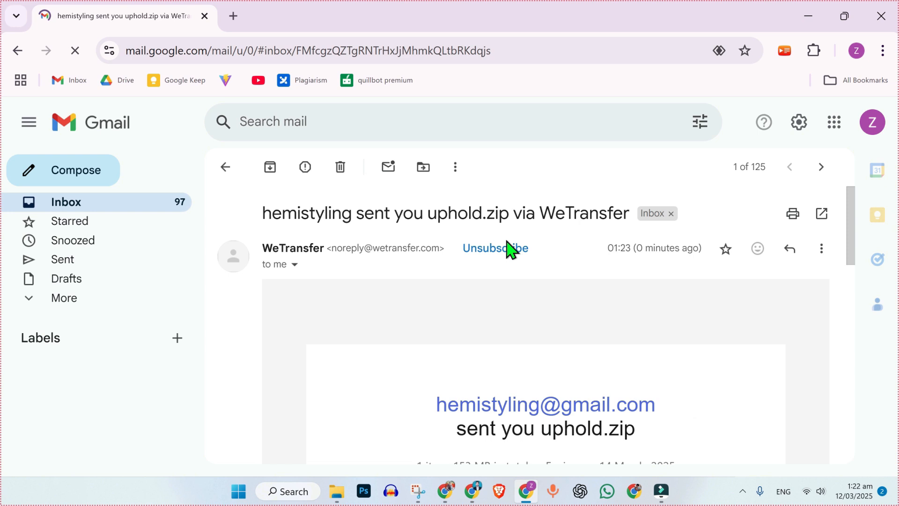
scroll(down, 3)
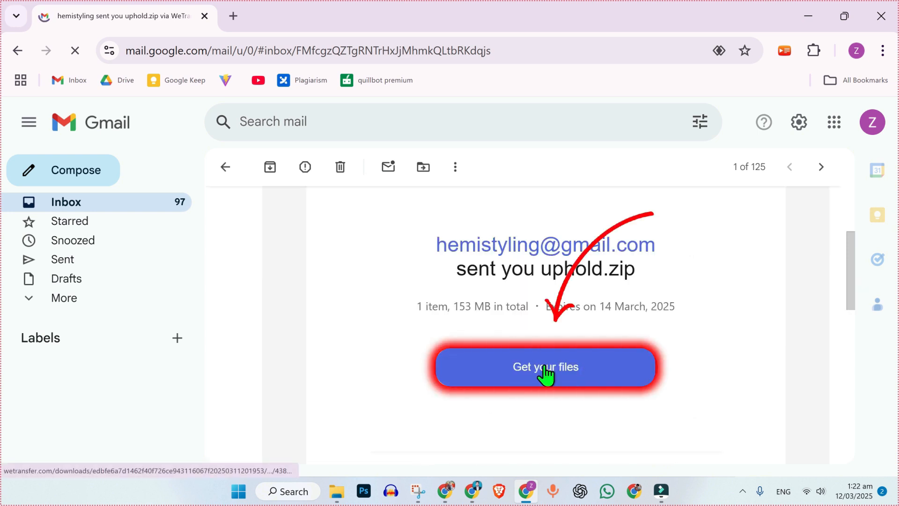
click(544, 367)
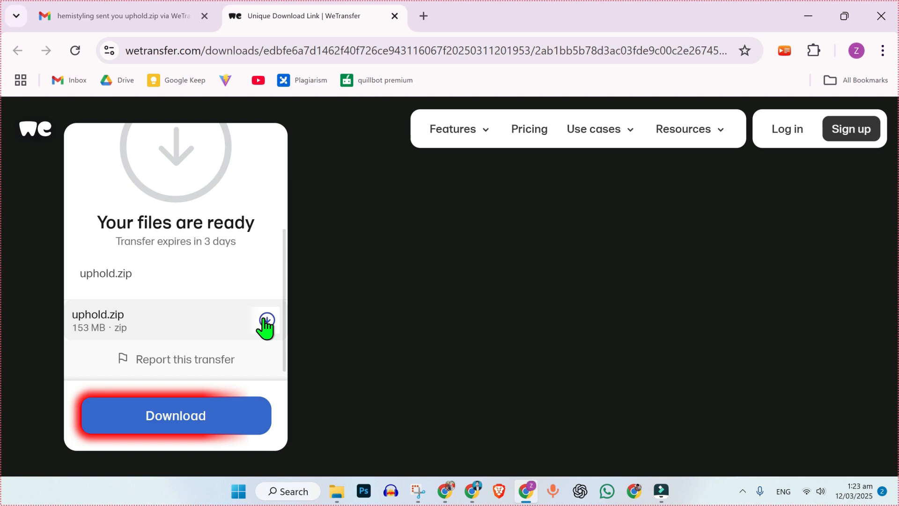